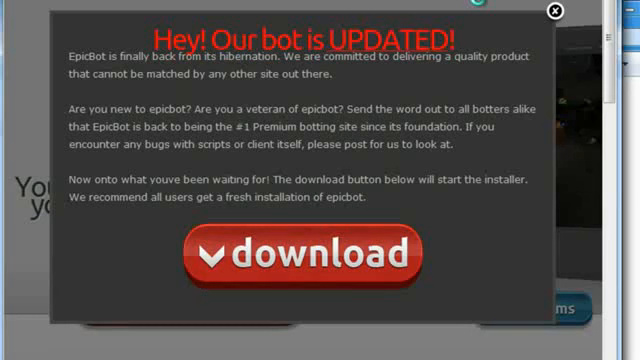
pyautogui.moveTo(416, 88)
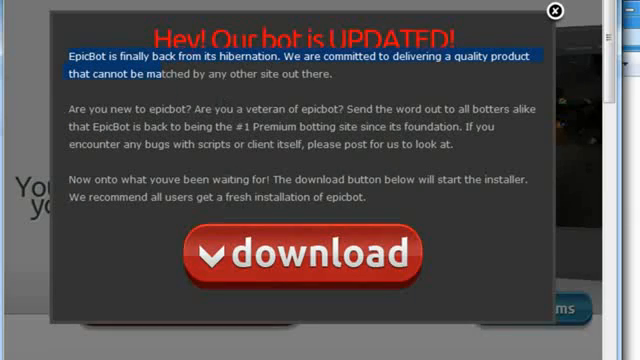
pyautogui.moveTo(550, 104)
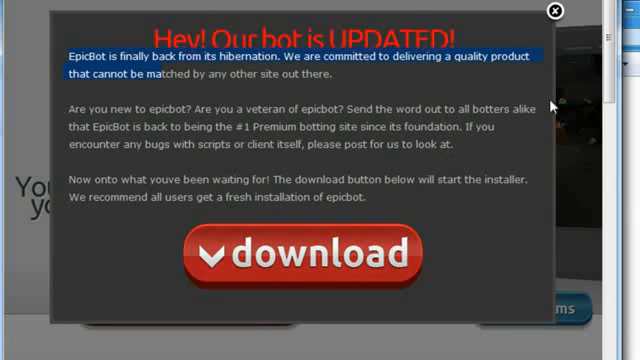
pyautogui.moveTo(558, 100)
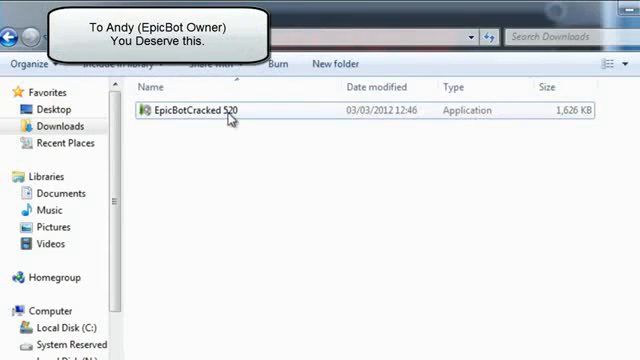
# - Select the EpicBotCracked 520 application in the Downloads folder
pyautogui.click(200, 110)
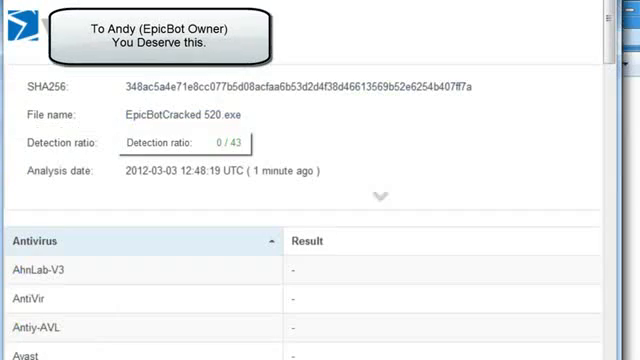
# - Highlight the SHA256 hash on the VirusTotal report showing 0/43 detections
pyautogui.tripleClick(300, 84)
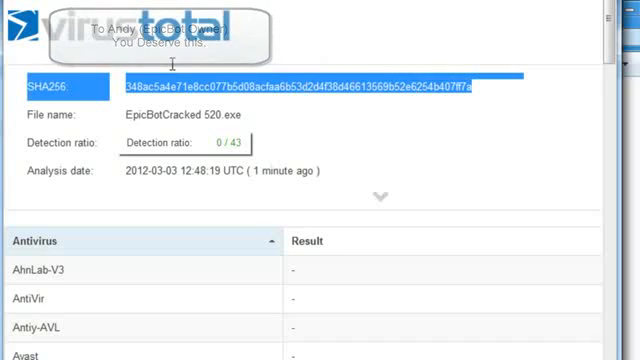